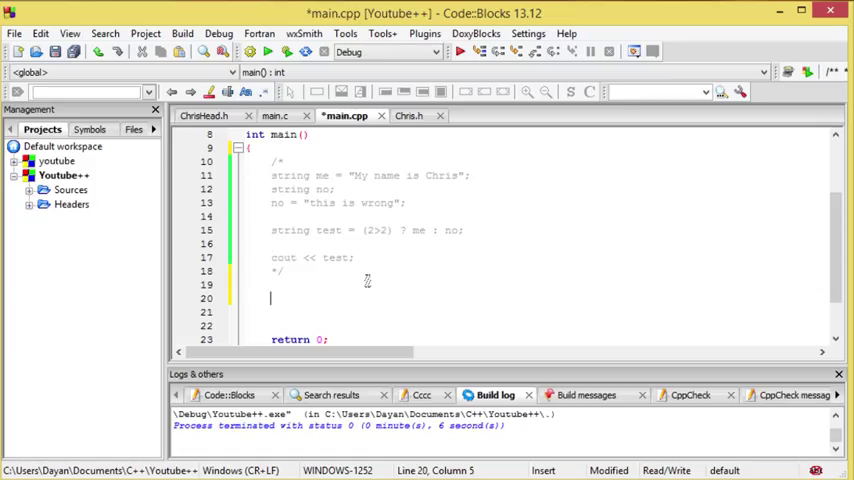
# Step: Declare string name and add cout << "What ya na? "; in main()
pyautogui.write('string name;')
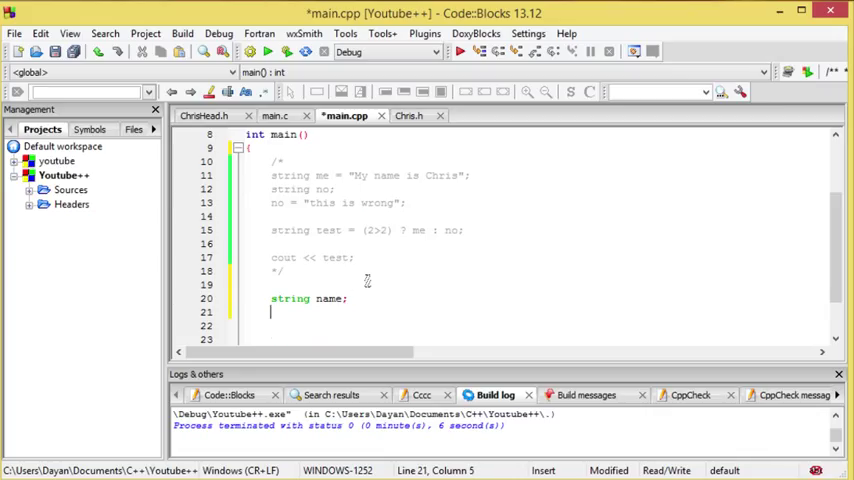
pyautogui.write('cout << "What ya')
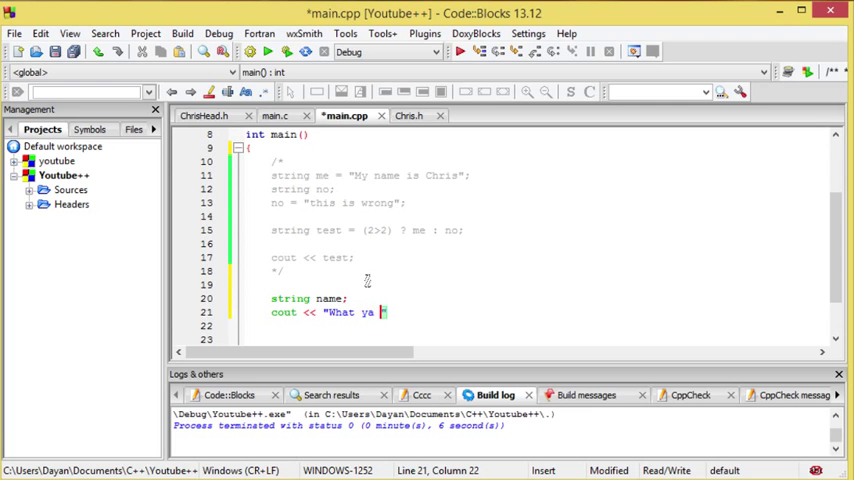
pyautogui.write('na?')
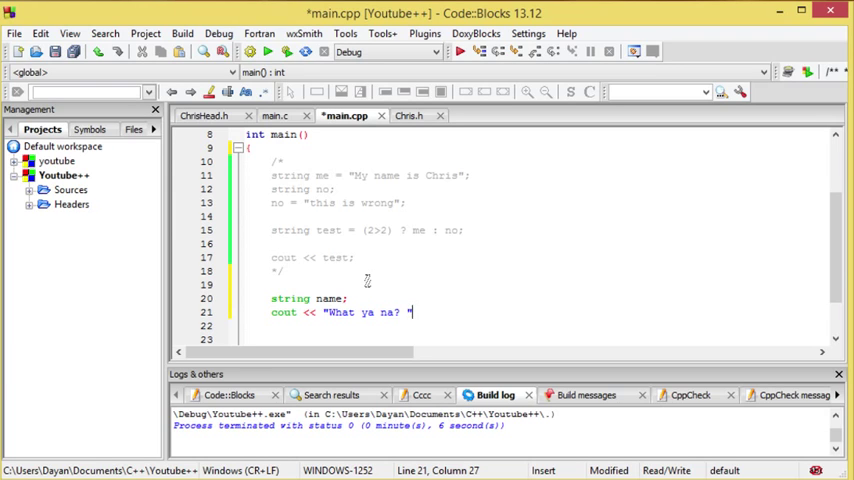
pyautogui.write(';')
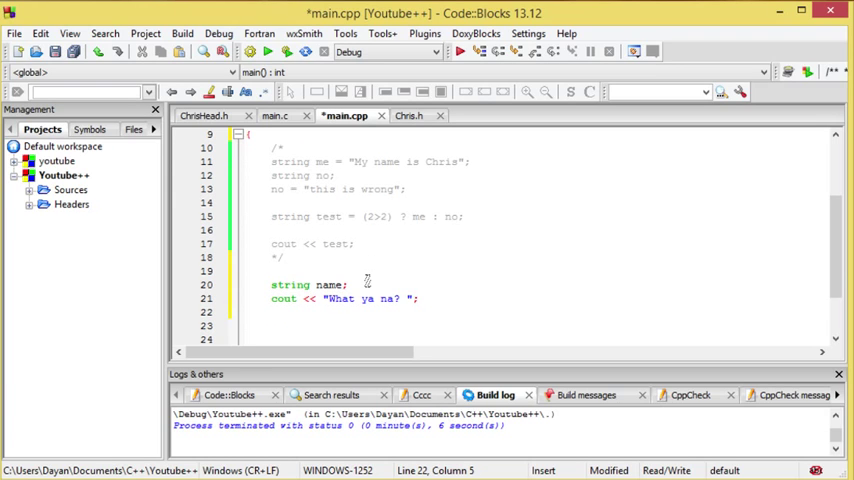
pyautogui.moveTo(464, 368)
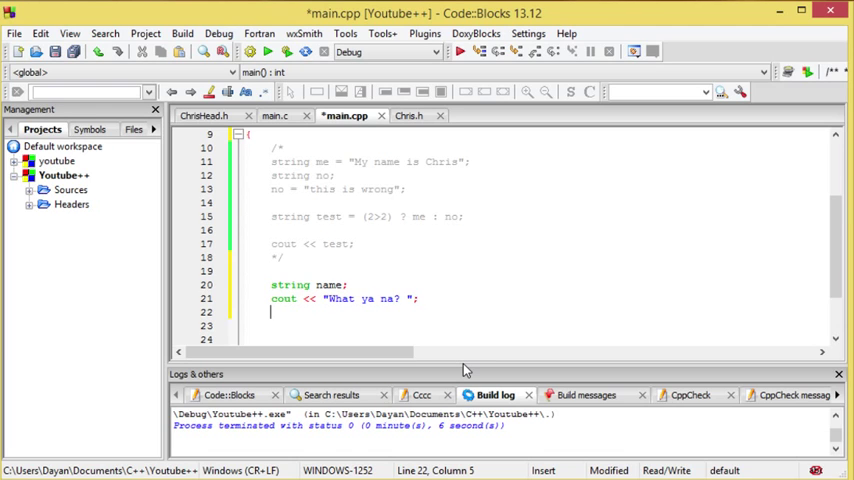
# Step: Begin the input line with cin >>
pyautogui.write('cin')
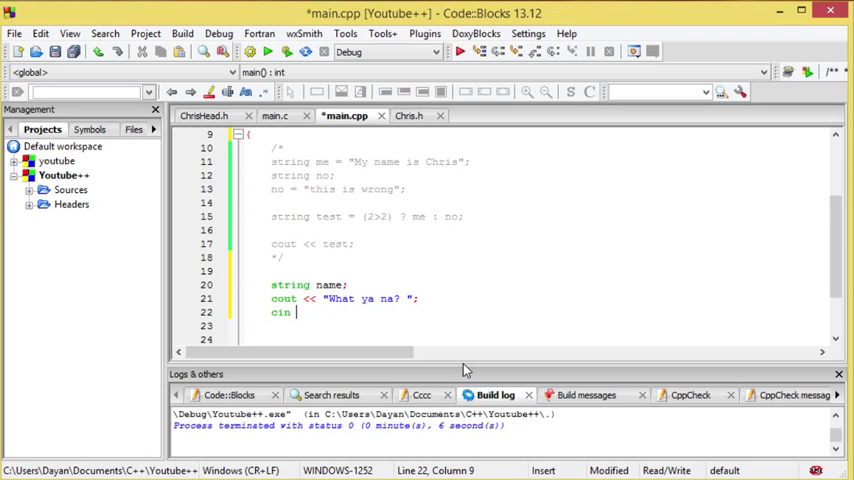
pyautogui.write('>>')
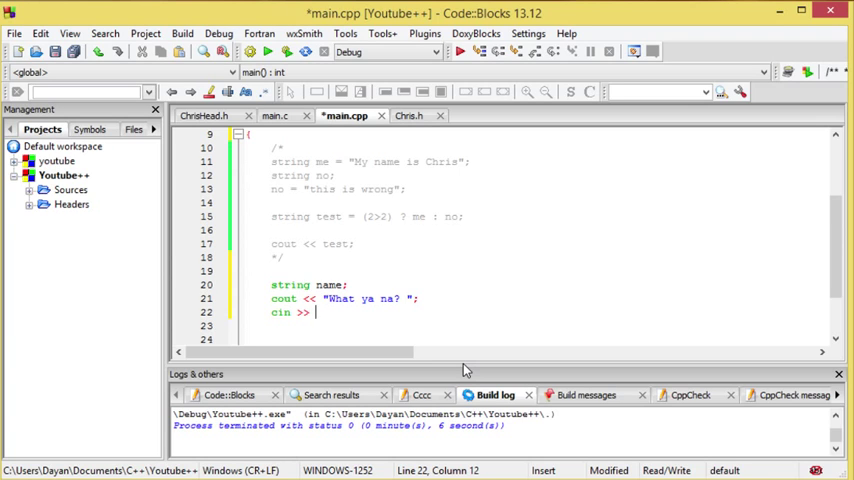
# Step: Complete the input statement as cin >> name;
pyautogui.write('name')
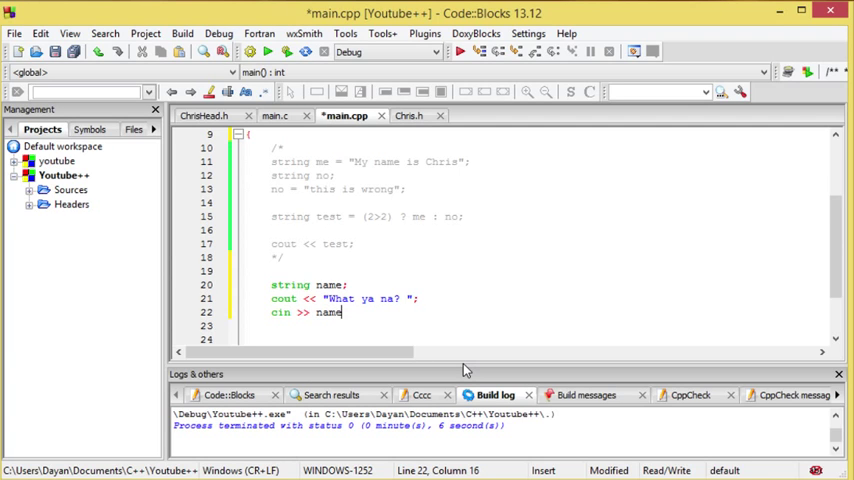
pyautogui.write(';')
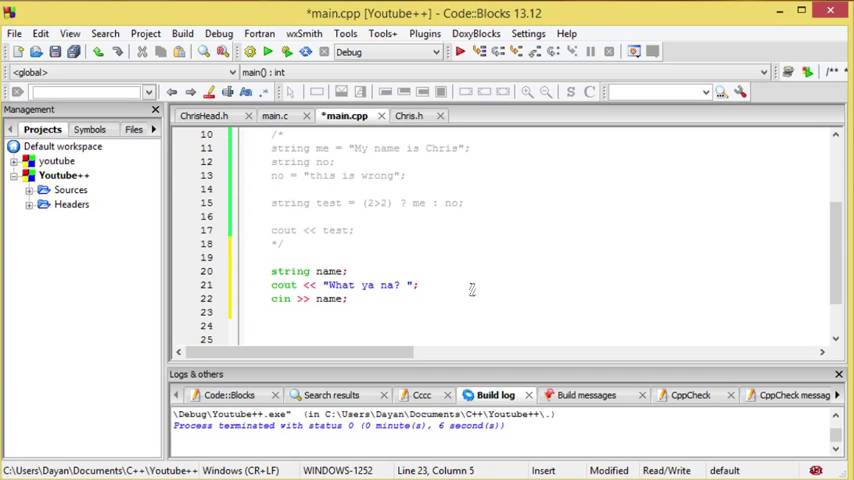
# Step: Add cout << "hello " << name << endl to print the greeting
pyautogui.write('c')
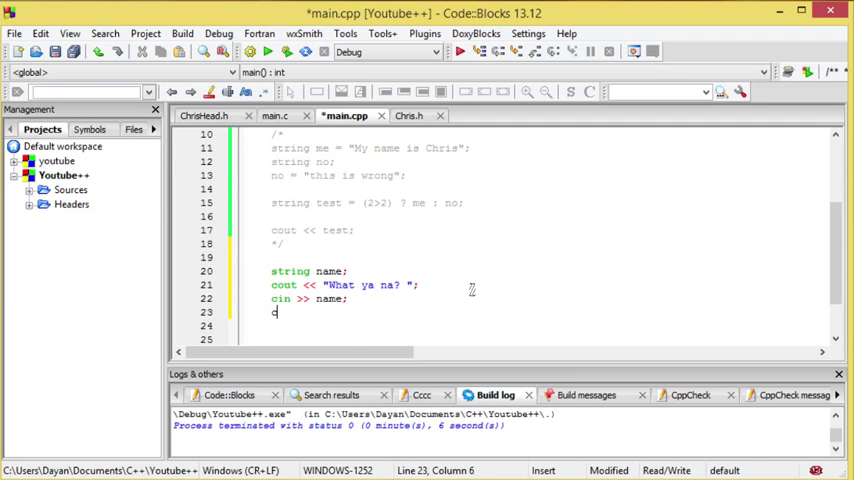
pyautogui.write('out')
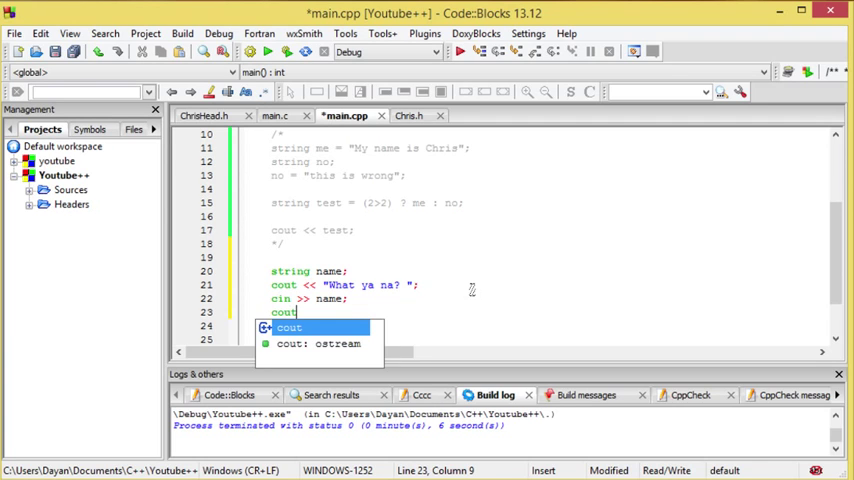
pyautogui.write('<<')
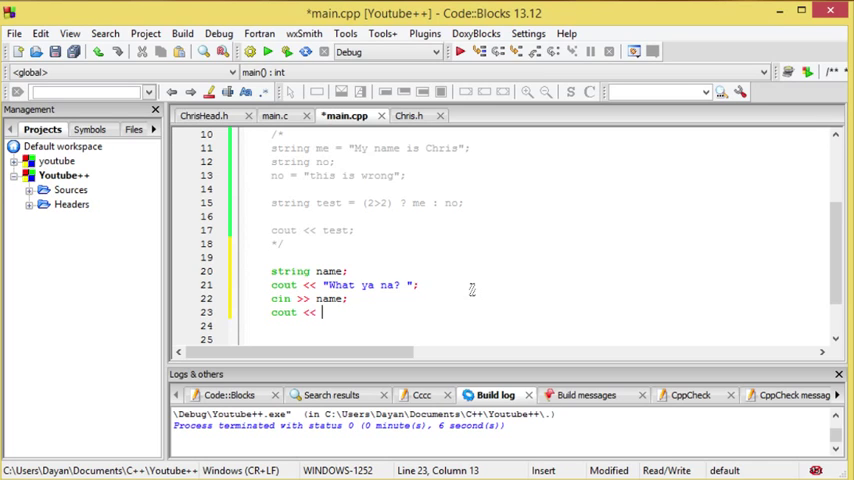
pyautogui.write('"hello')
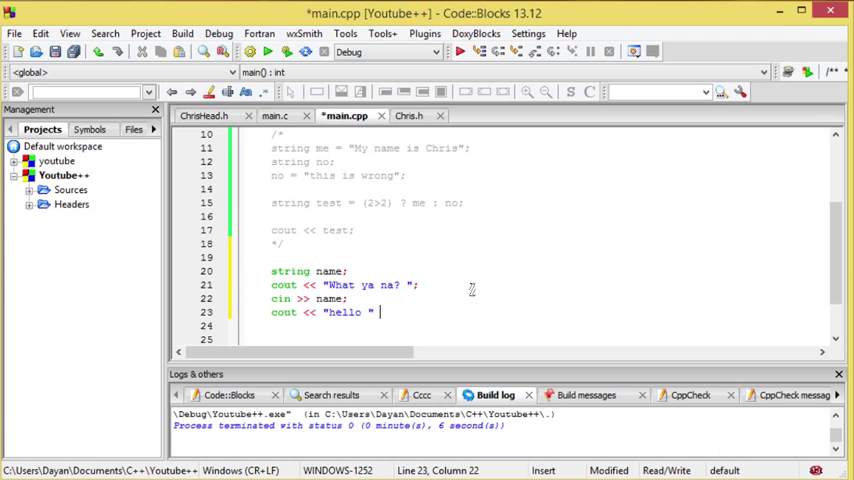
pyautogui.write('<<')
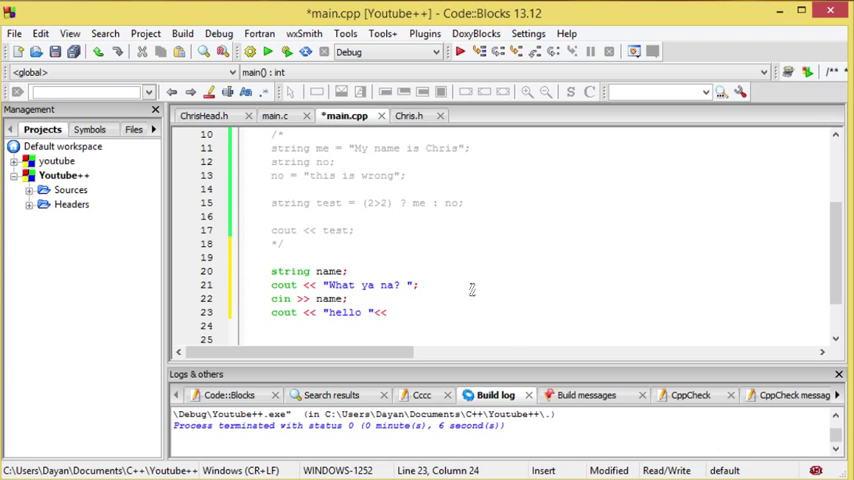
pyautogui.write('name<<')
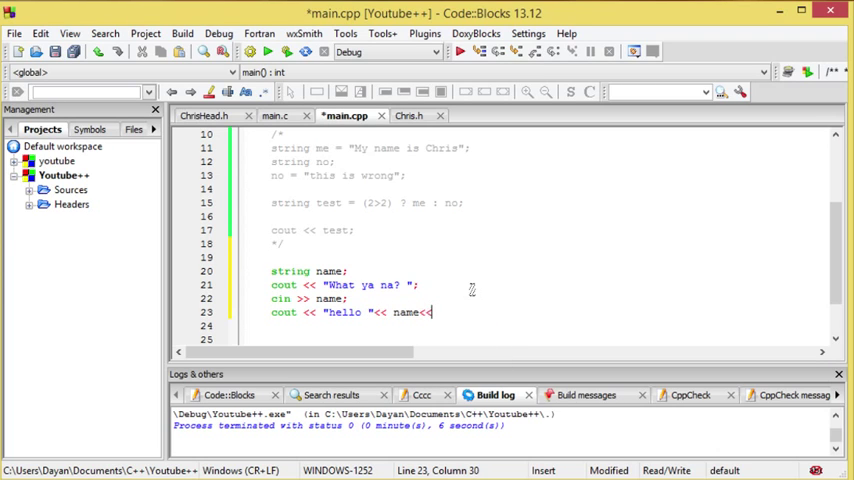
pyautogui.write('endl')
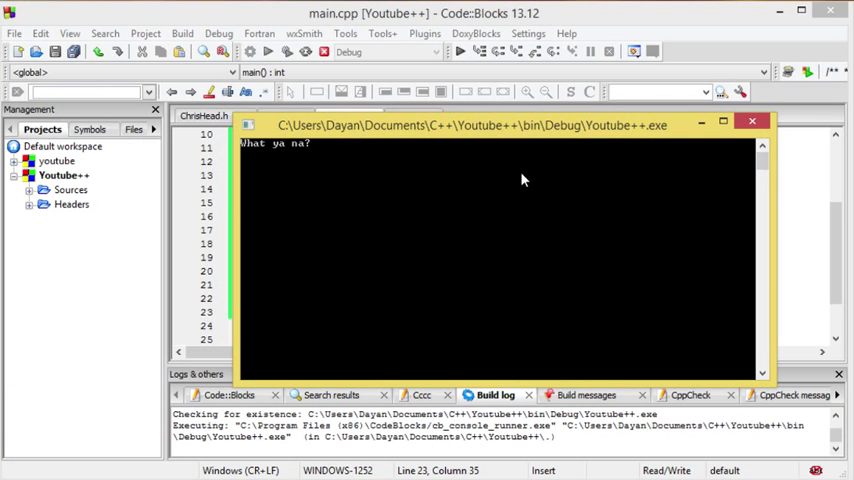
# Step: Enter Chris Pratt at the console prompt, which prints only Hello Chris
pyautogui.write('Chris Pratt')
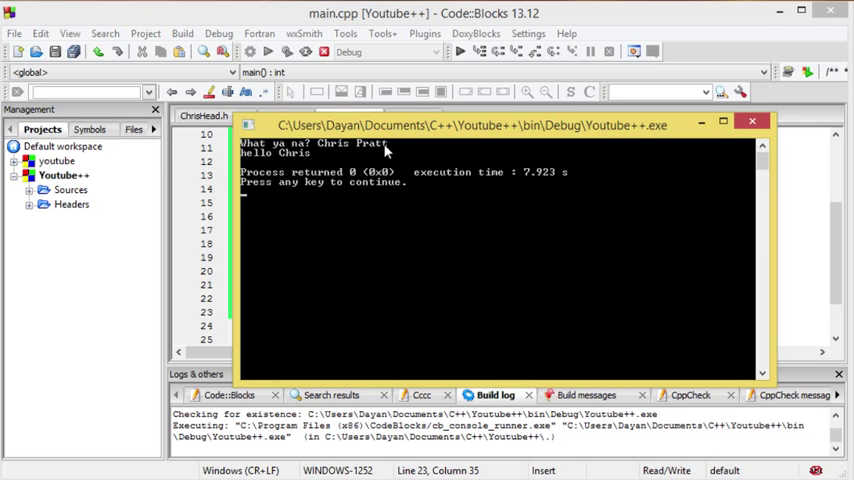
pyautogui.moveTo(252, 162)
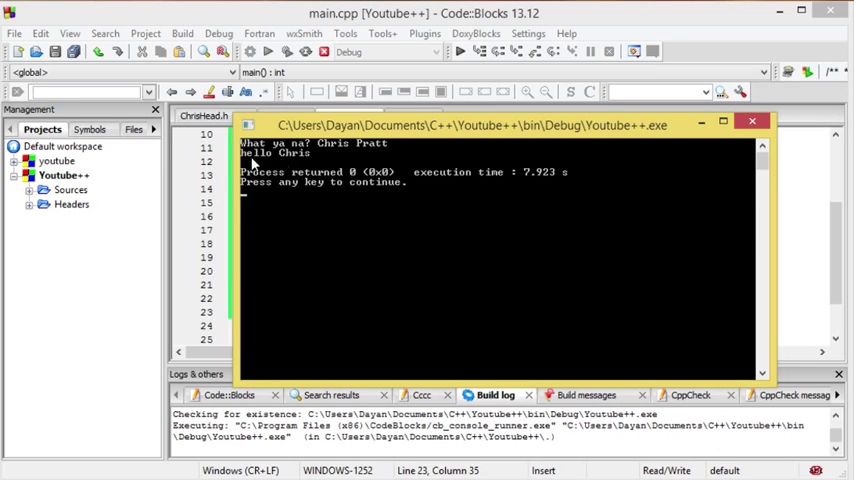
pyautogui.moveTo(264, 164)
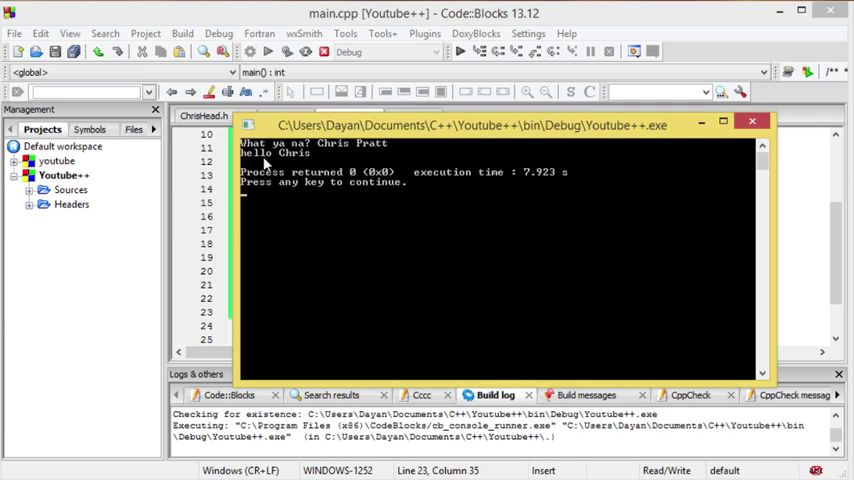
pyautogui.moveTo(304, 166)
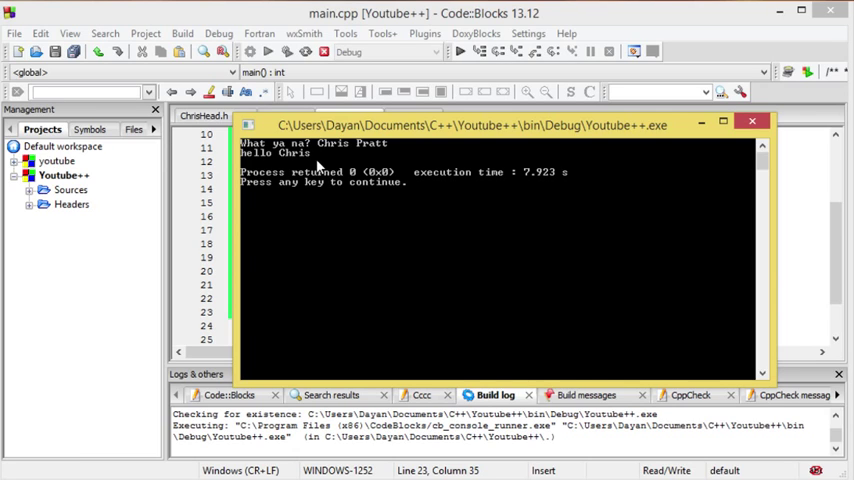
pyautogui.moveTo(322, 196)
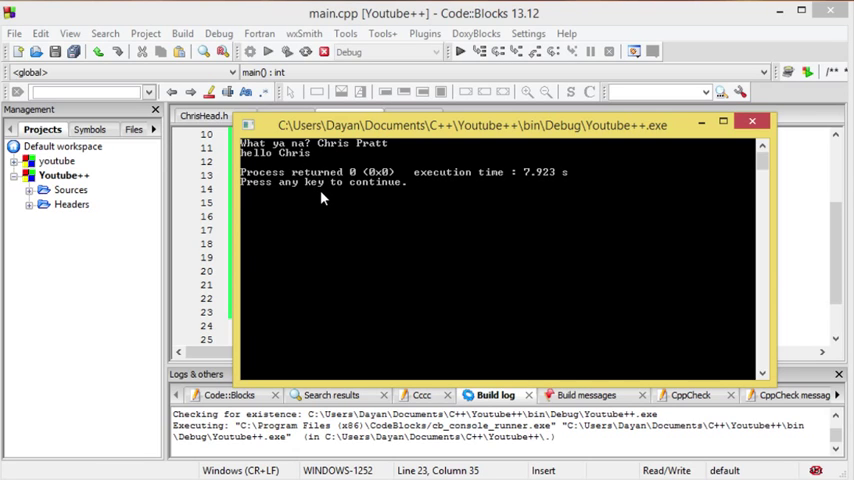
pyautogui.moveTo(336, 232)
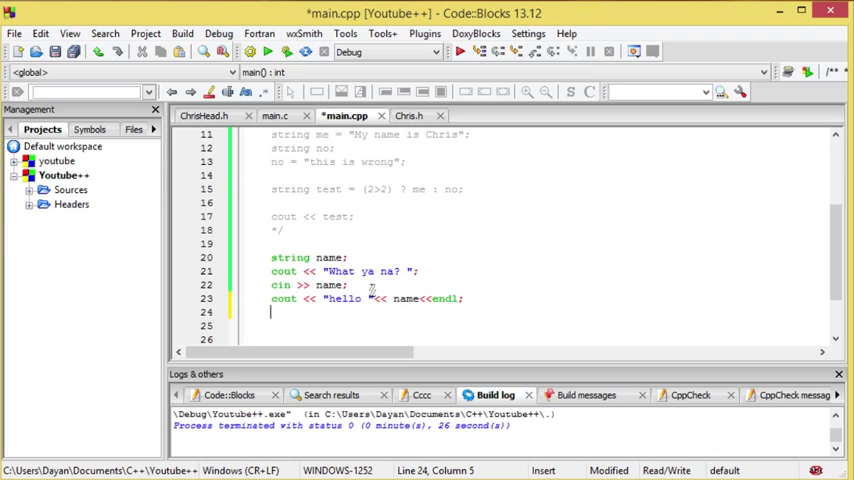
# Step: Add a getline(cin, name); line below the first greeting
pyautogui.write('getline')
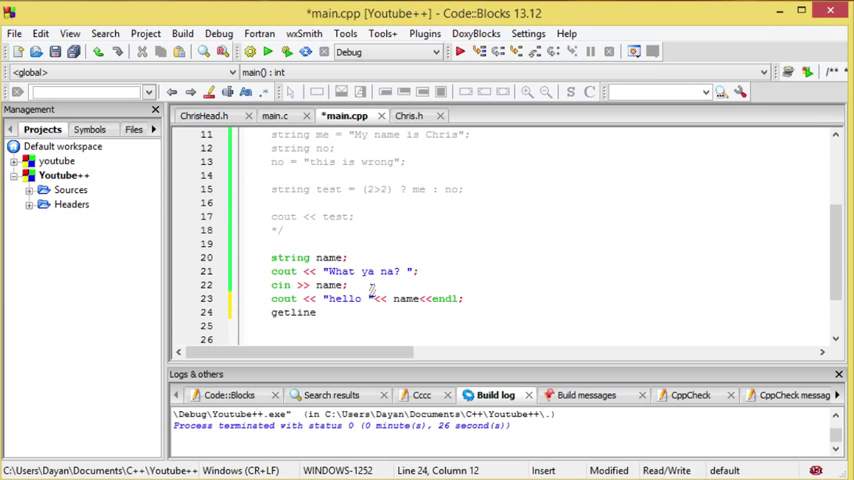
pyautogui.write('(')
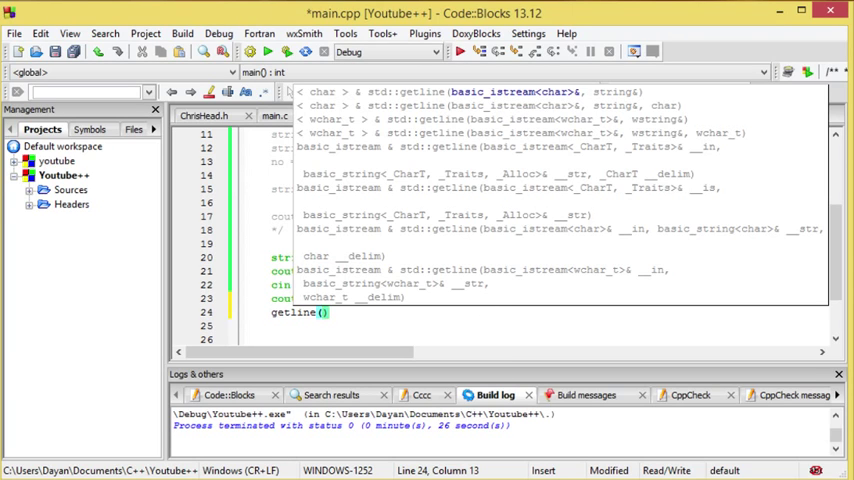
pyautogui.write('cin')
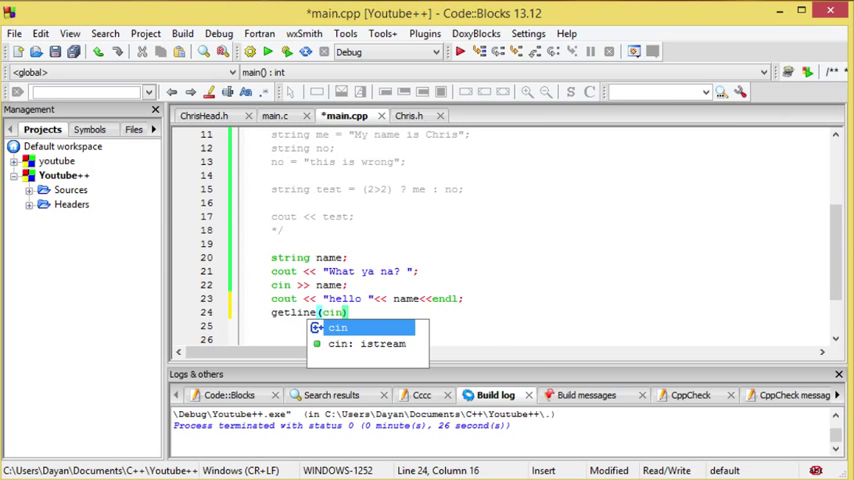
pyautogui.write(',')
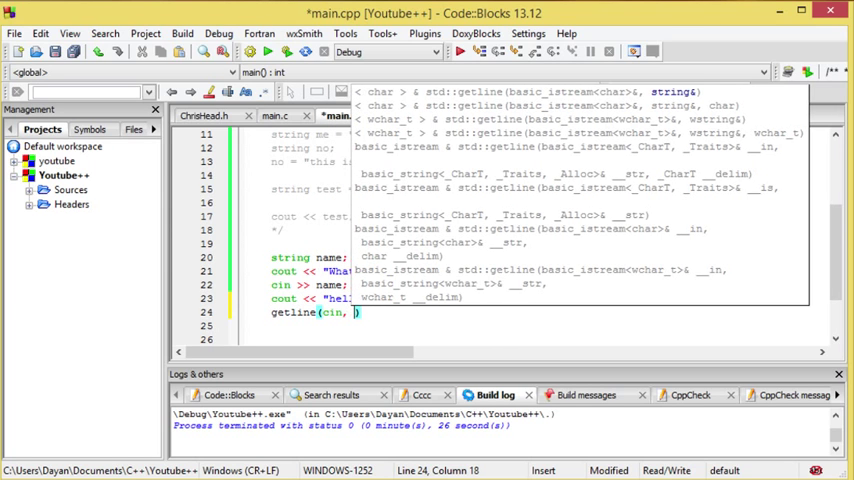
pyautogui.write('name')
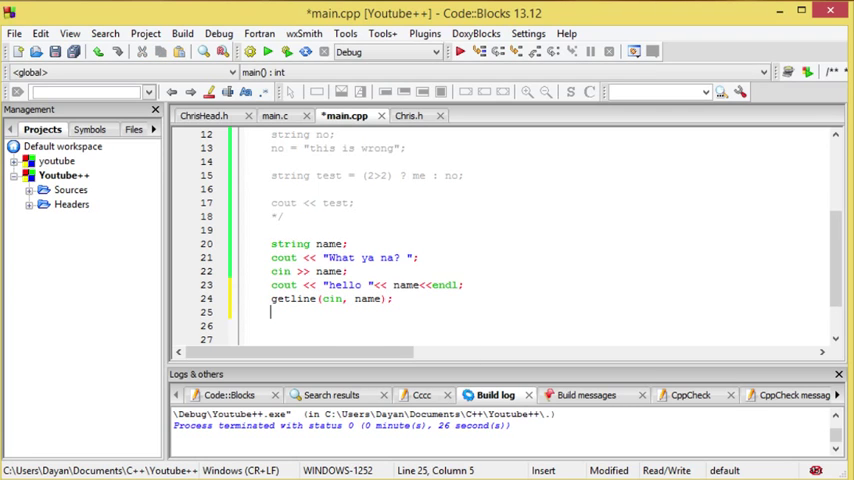
# Step: Add a second cout << "hello " << name << endl; line after getline
pyautogui.write('cout << "hello "<< name<<endl;')
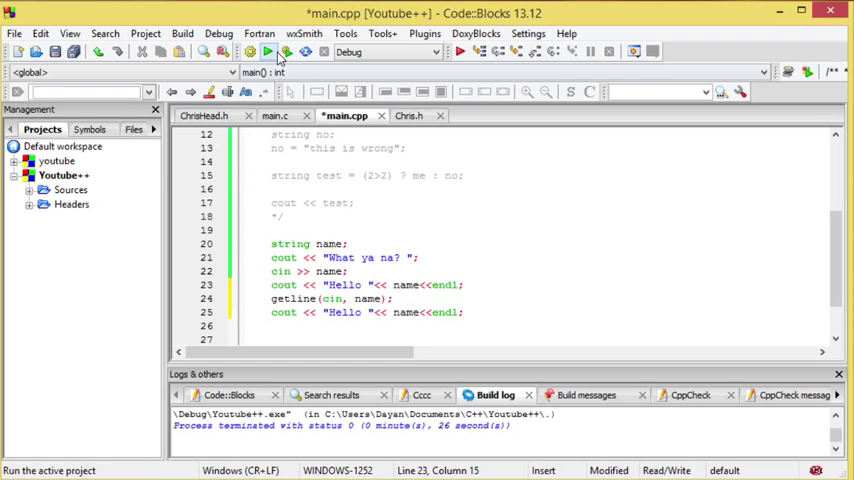
# Step: Build and run, then enter Chris Pratt at the What ya na? prompt
pyautogui.click(244, 52)
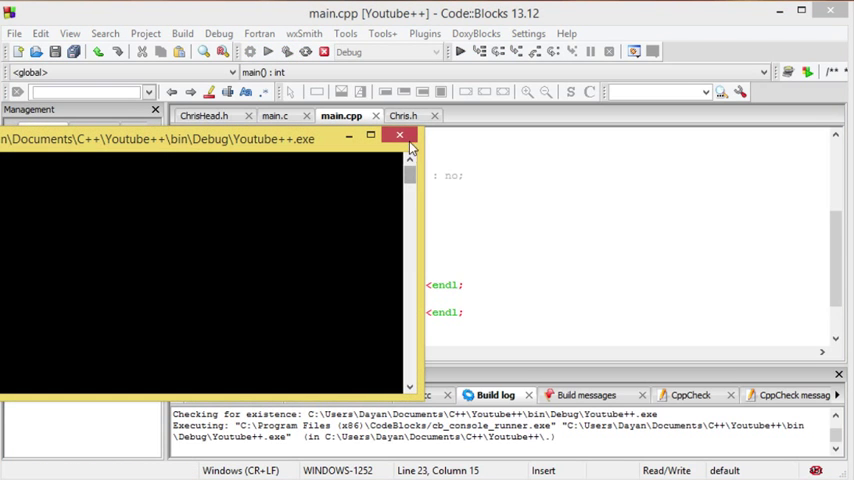
pyautogui.click(400, 136)
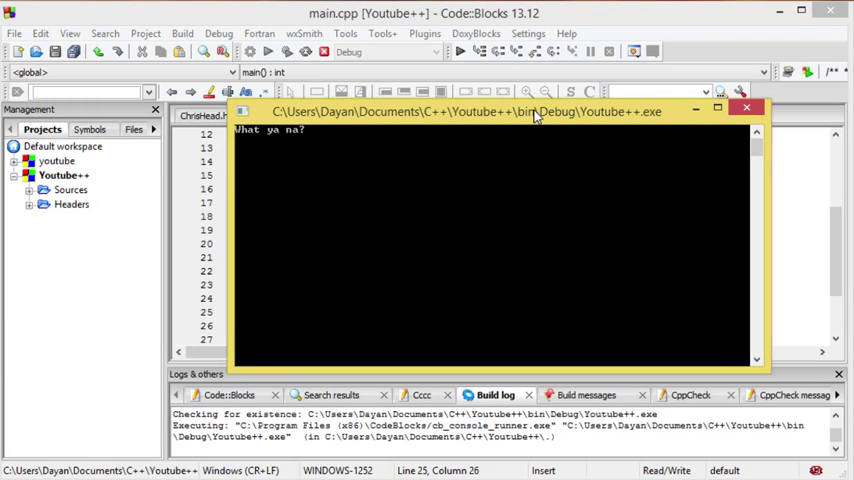
pyautogui.write('C')
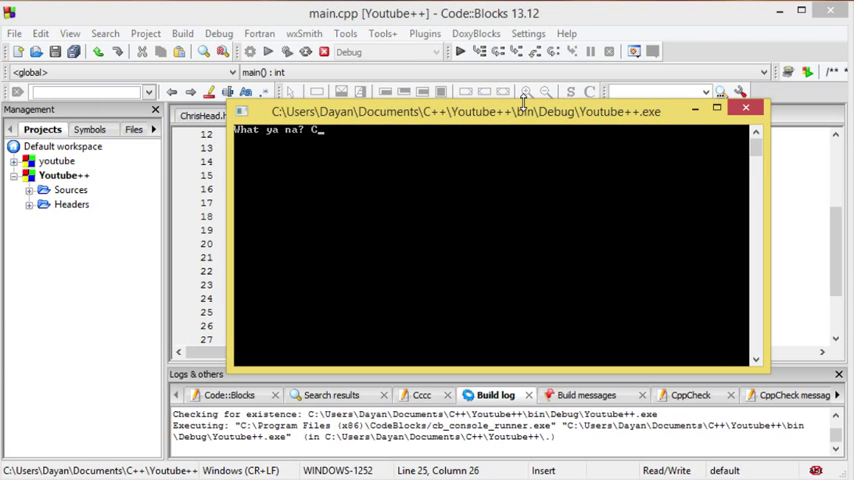
pyautogui.write('hris Pratt')
pyautogui.write('getline(cin, name);')
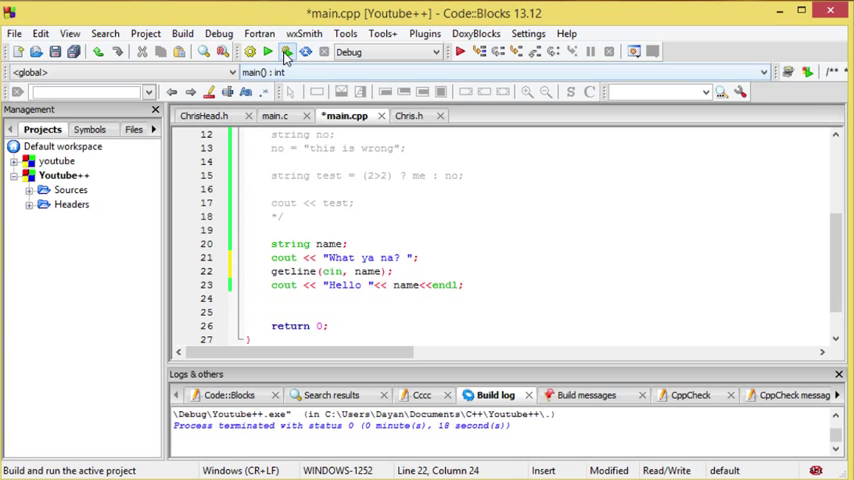
# Step: Build and run the getline version and enter Chris Pratt in the console
pyautogui.click(268, 52)
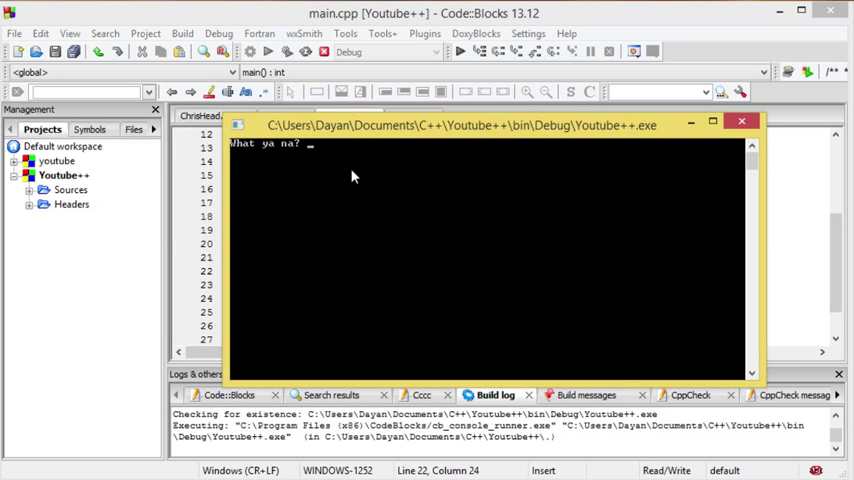
pyautogui.write('Chris')
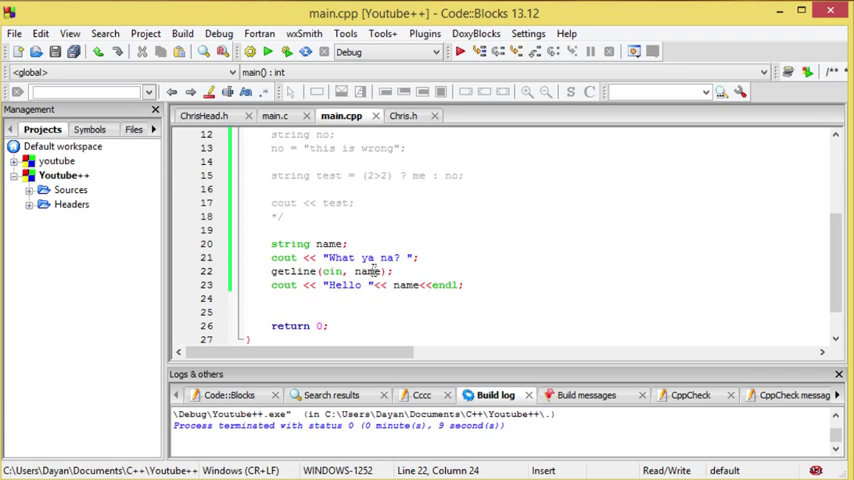
pyautogui.moveTo(424, 278)
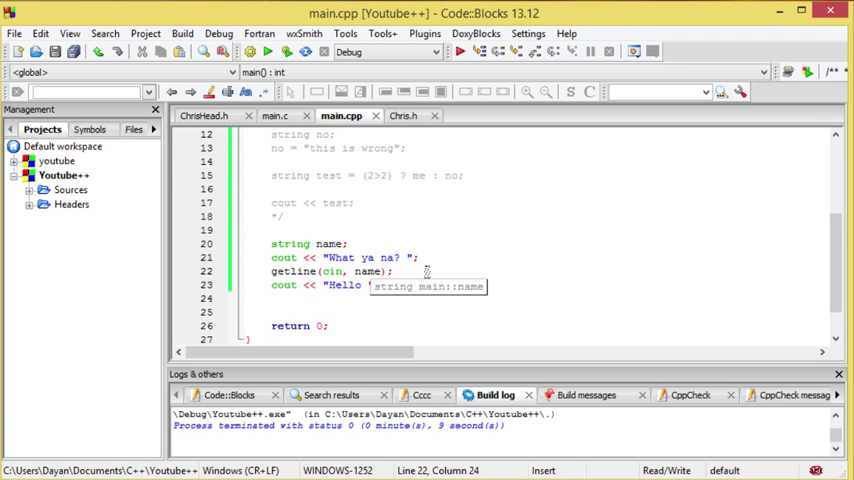